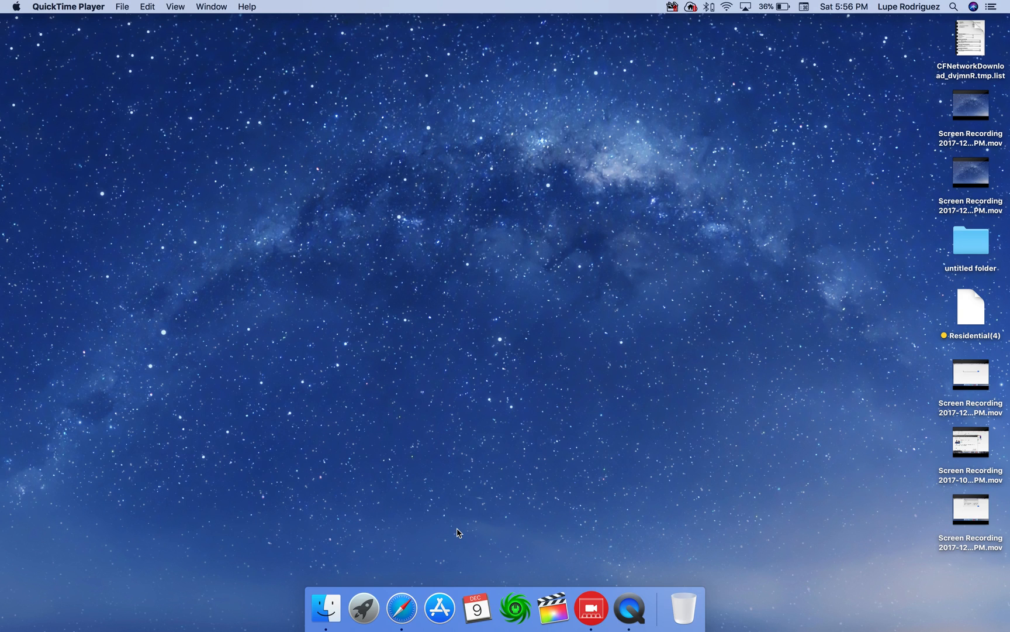
{"action": "mouse_move", "coordinate": [520, 472]}
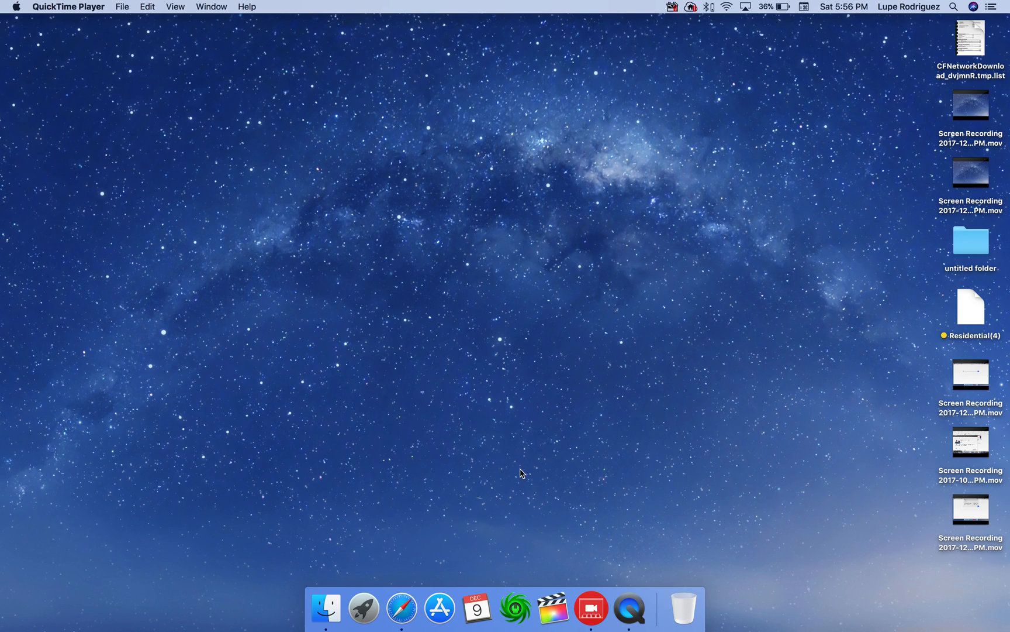
{"action": "mouse_move", "coordinate": [402, 607]}
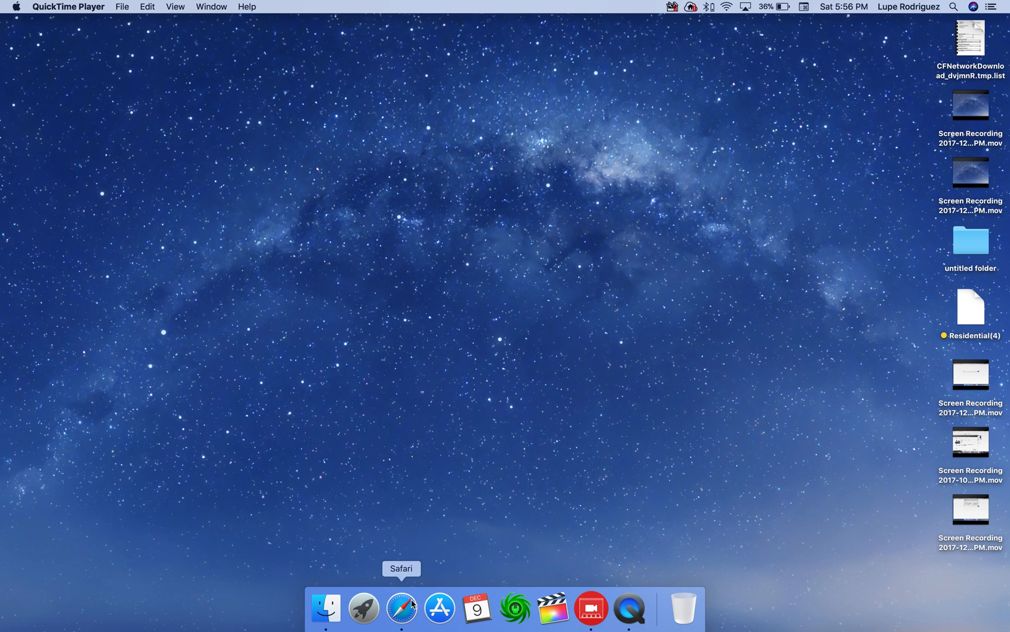
- Run a browser search about updating Adobe Flash and review the installed apps in Launchpad
{"action": "left_click", "coordinate": [402, 607]}
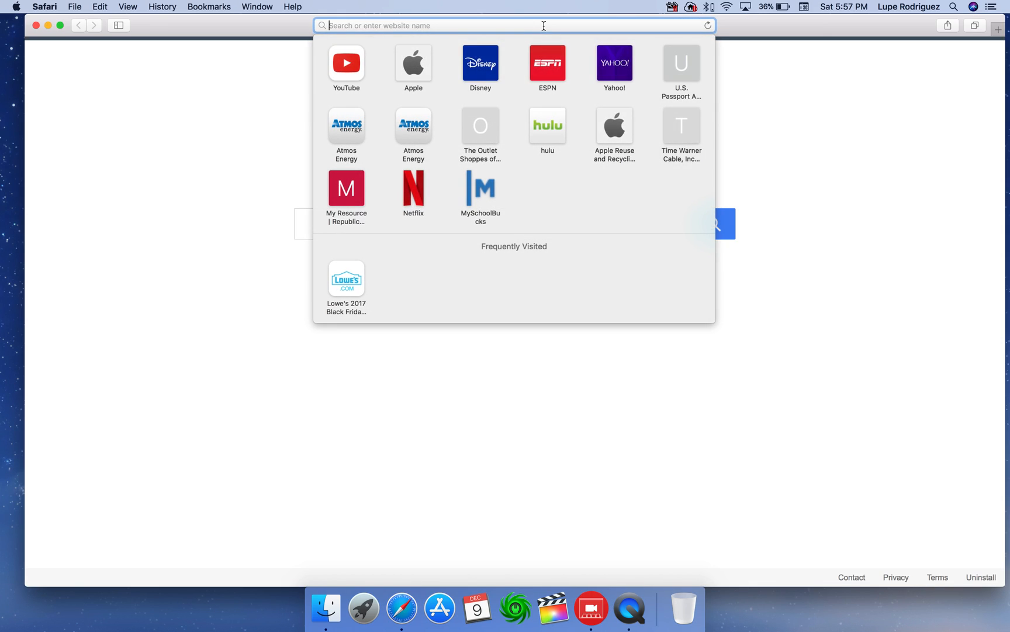
{"action": "type", "text": "update adobe flash"}
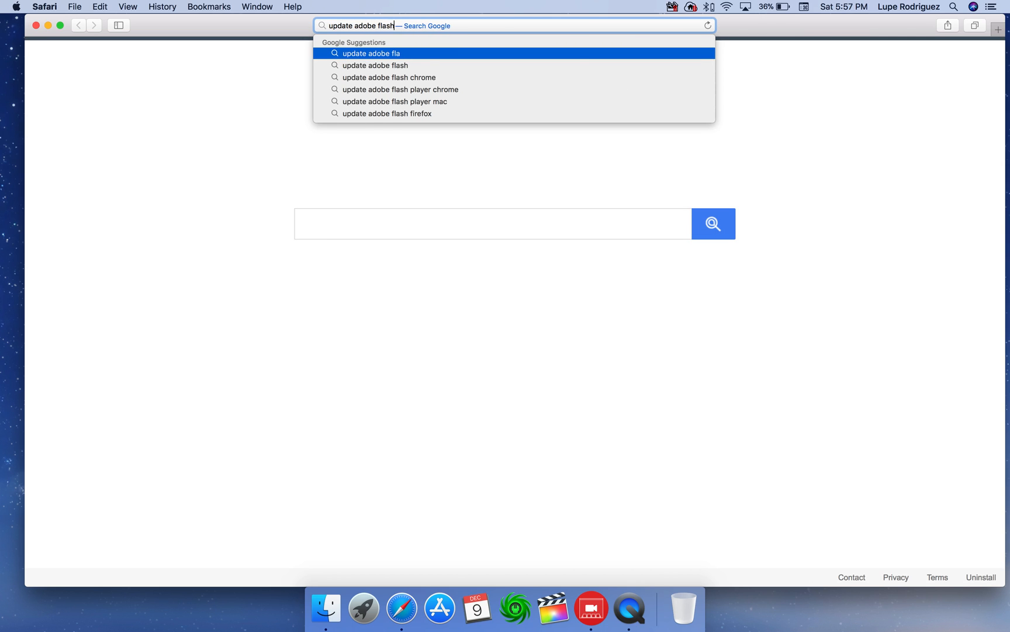
{"action": "key", "text": "Return"}
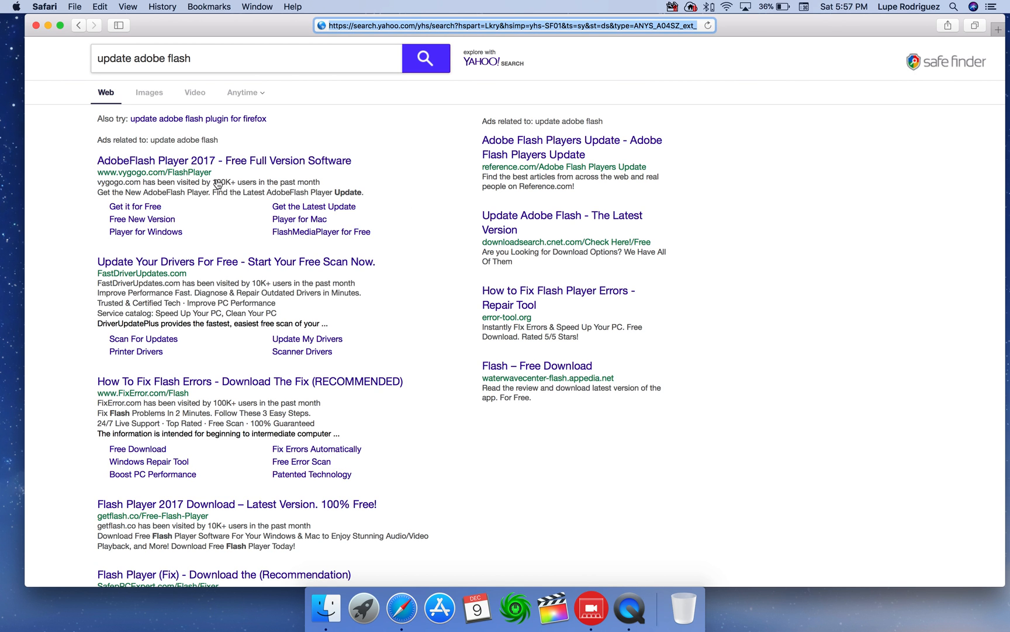
{"action": "mouse_move", "coordinate": [51, 22]}
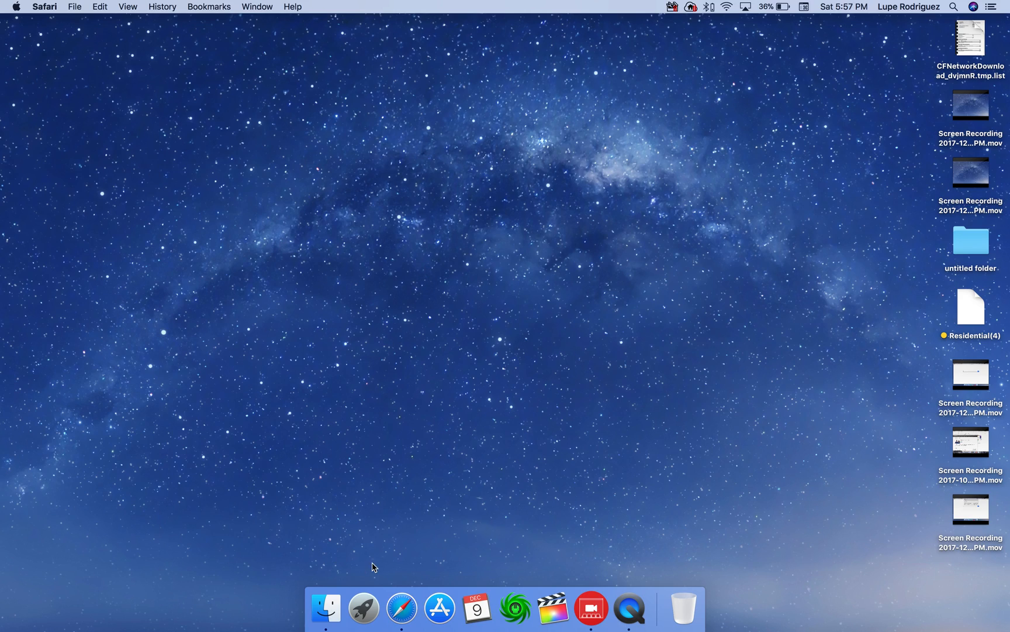
{"action": "left_click", "coordinate": [363, 606]}
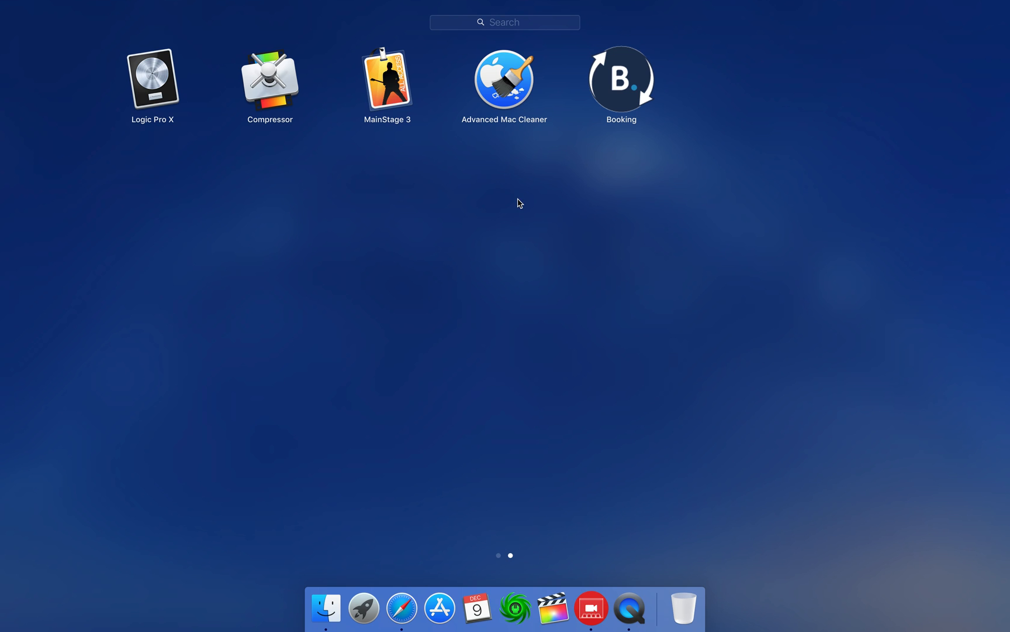
{"action": "mouse_move", "coordinate": [615, 92]}
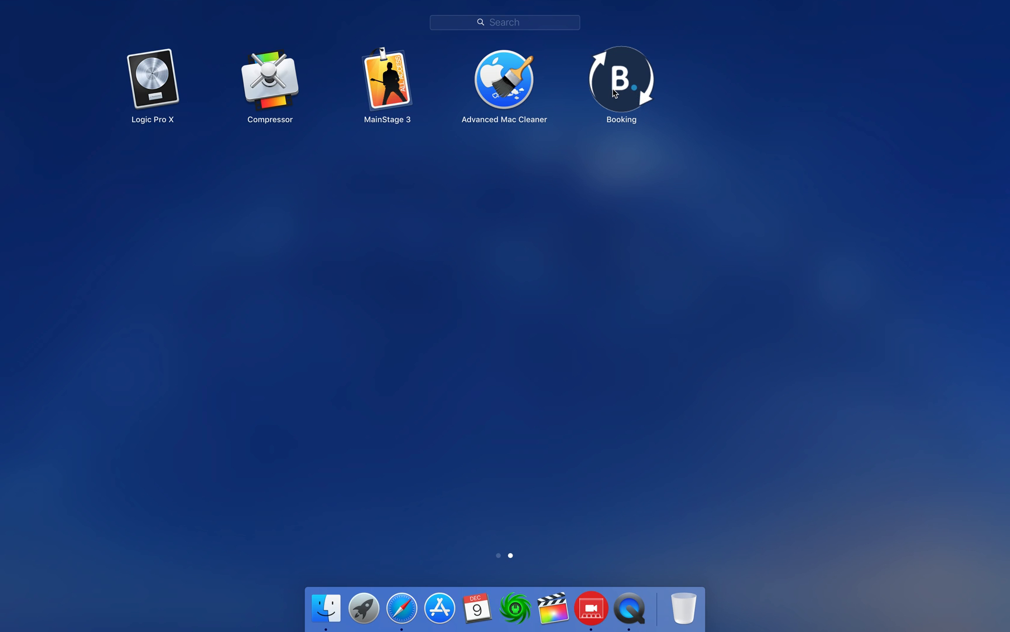
{"action": "mouse_move", "coordinate": [621, 194]}
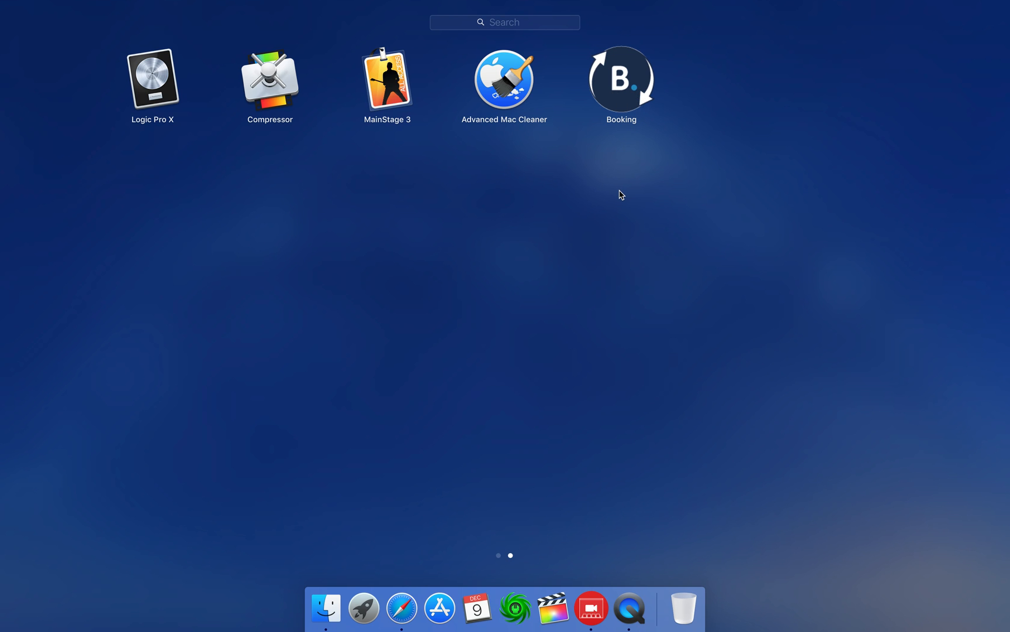
{"action": "mouse_move", "coordinate": [504, 91]}
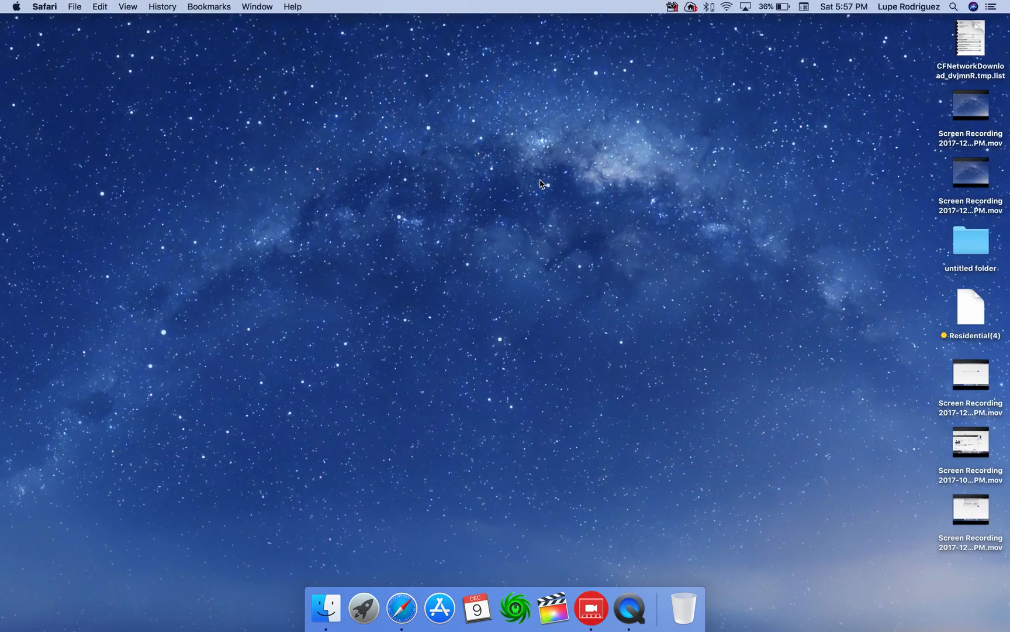
{"action": "mouse_move", "coordinate": [364, 607]}
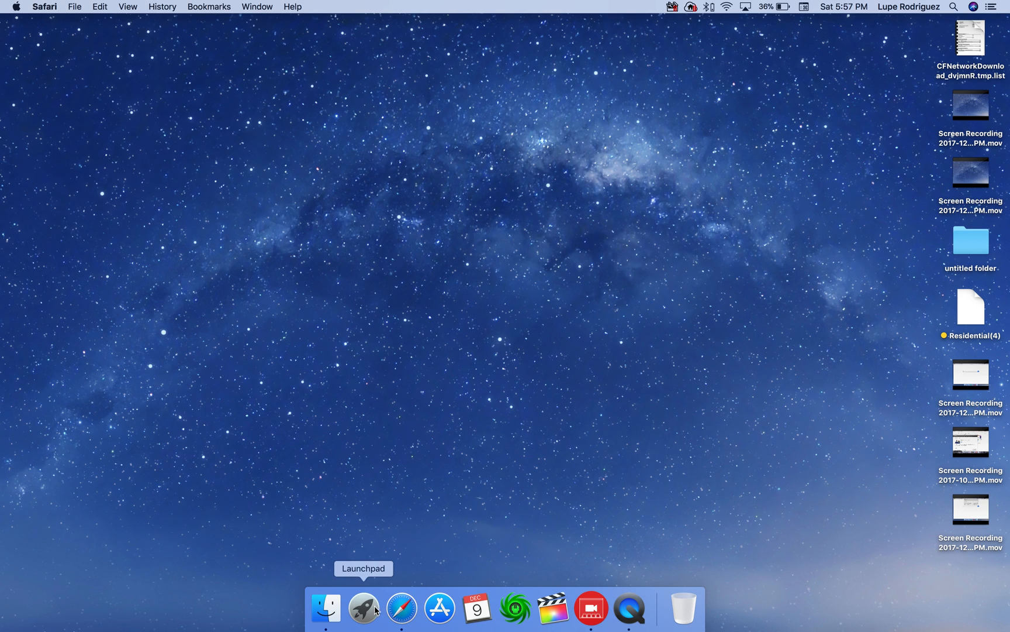
{"action": "left_click", "coordinate": [362, 607]}
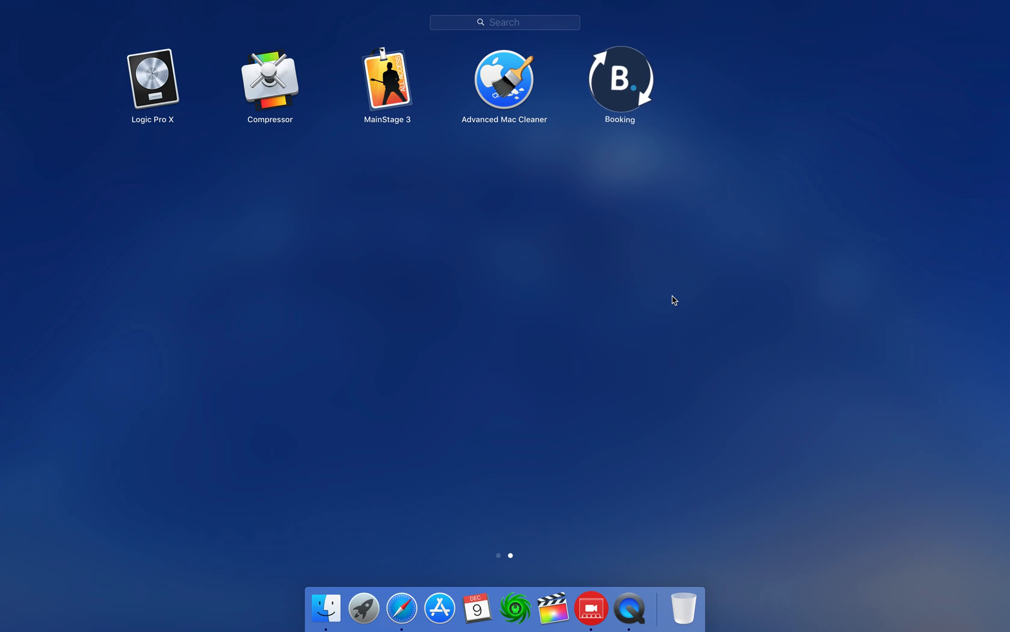
{"action": "mouse_move", "coordinate": [675, 138]}
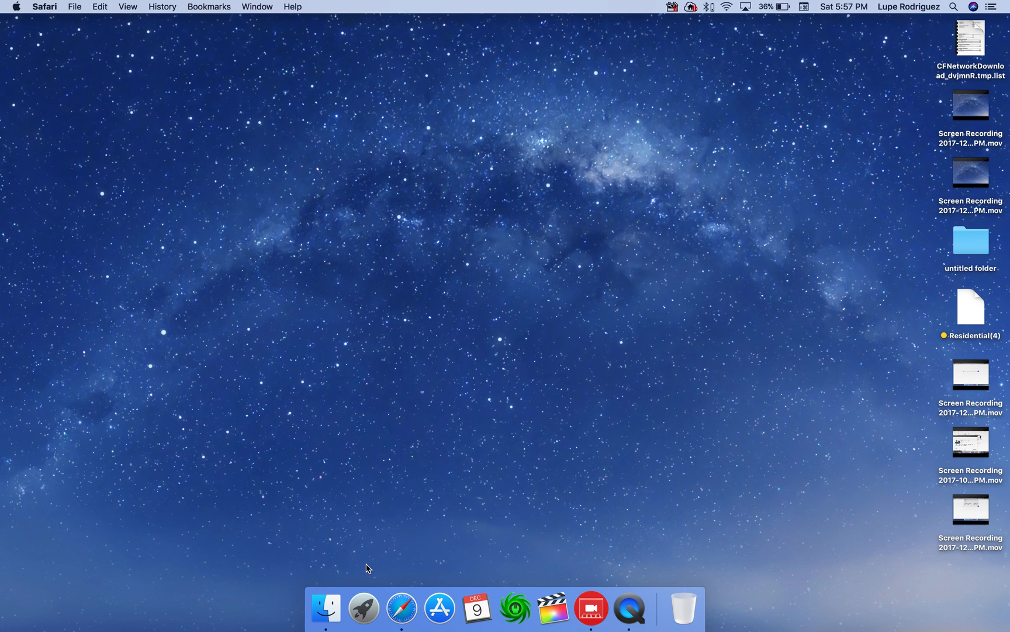
{"action": "mouse_move", "coordinate": [469, 521]}
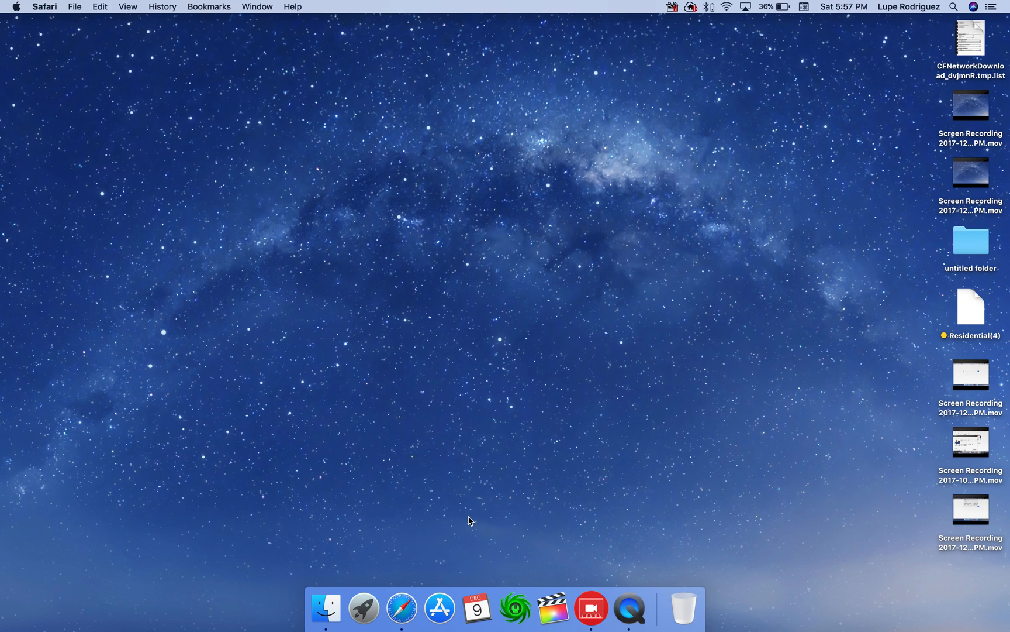
{"action": "mouse_move", "coordinate": [425, 498]}
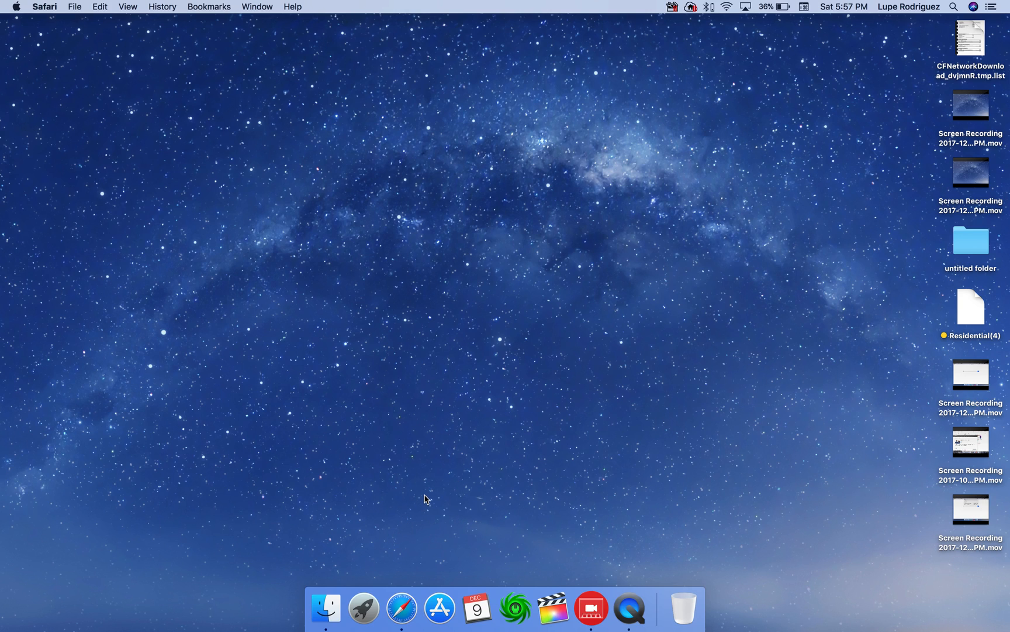
{"action": "mouse_move", "coordinate": [432, 554]}
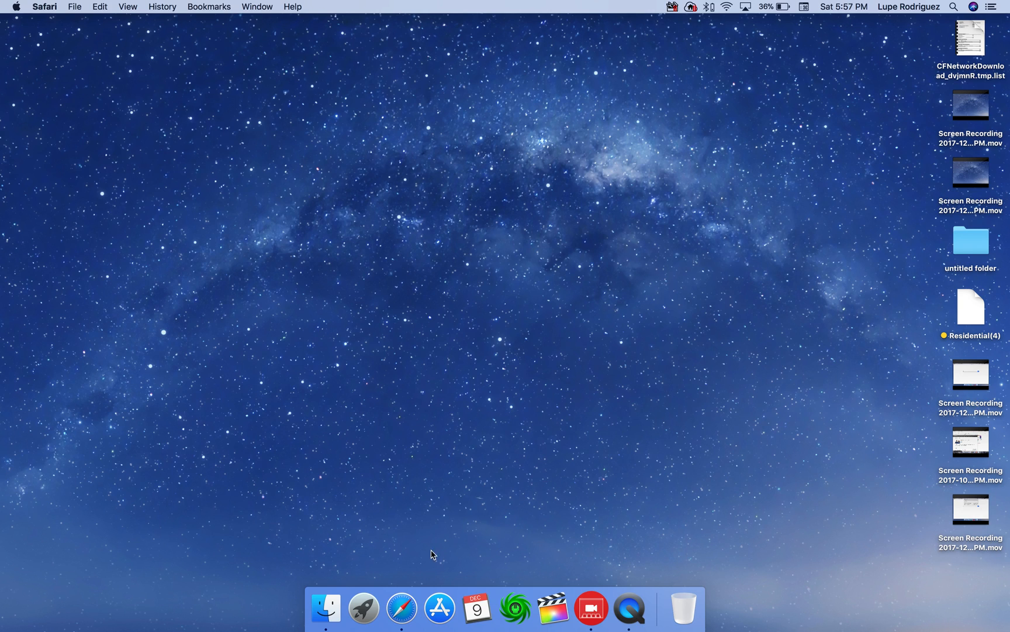
{"action": "mouse_move", "coordinate": [419, 563]}
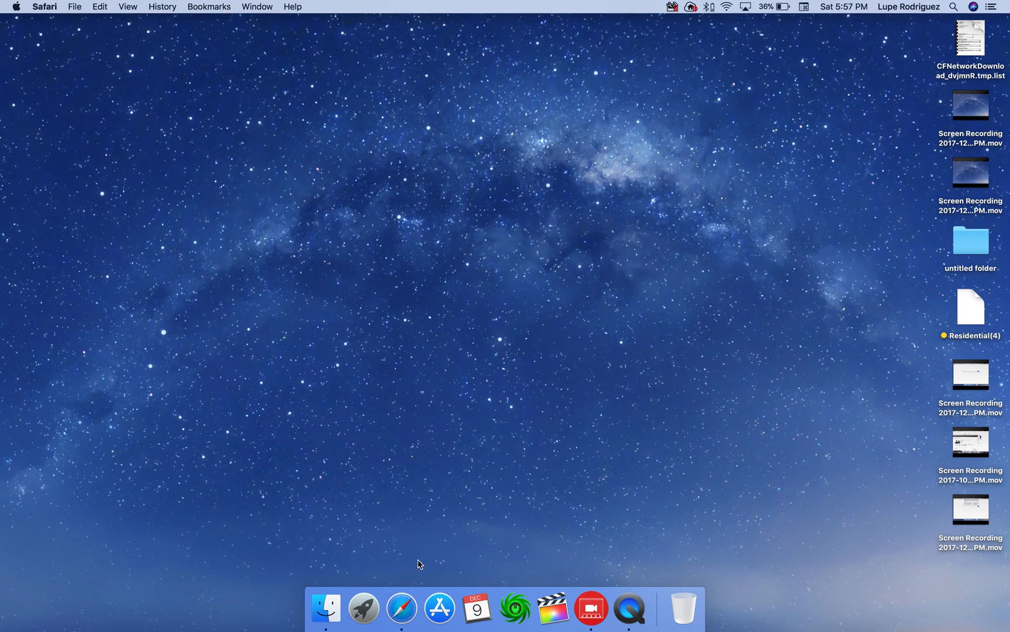
{"action": "mouse_move", "coordinate": [363, 608]}
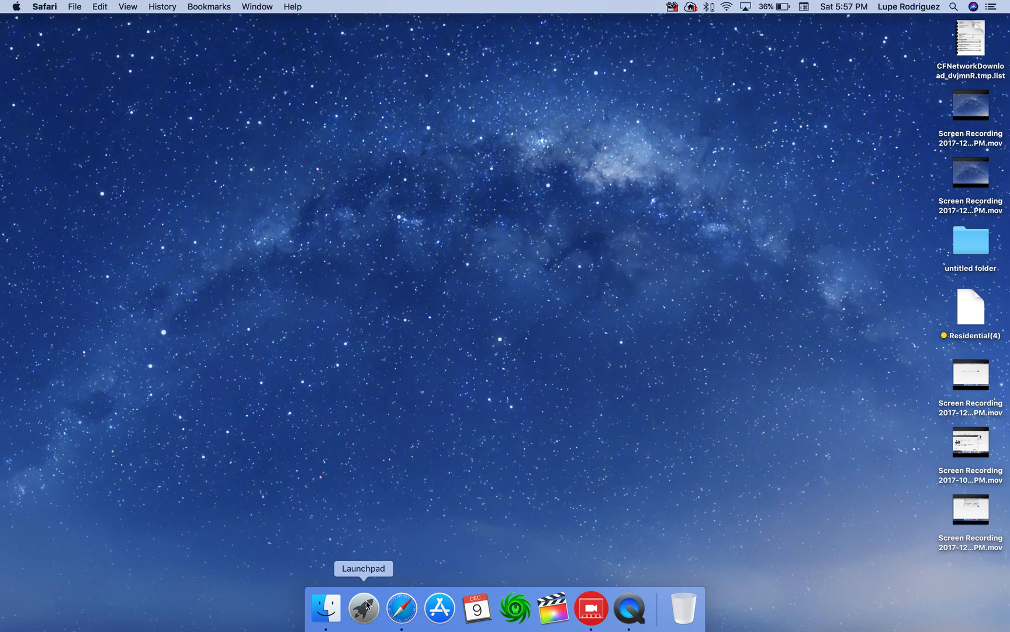
{"action": "mouse_move", "coordinate": [406, 475]}
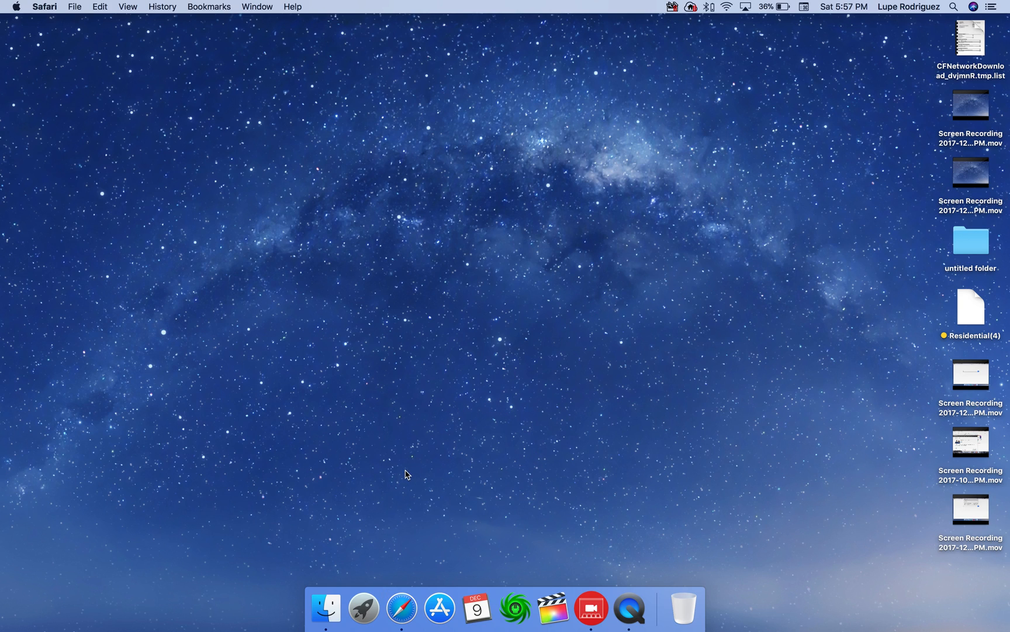
{"action": "mouse_move", "coordinate": [364, 607]}
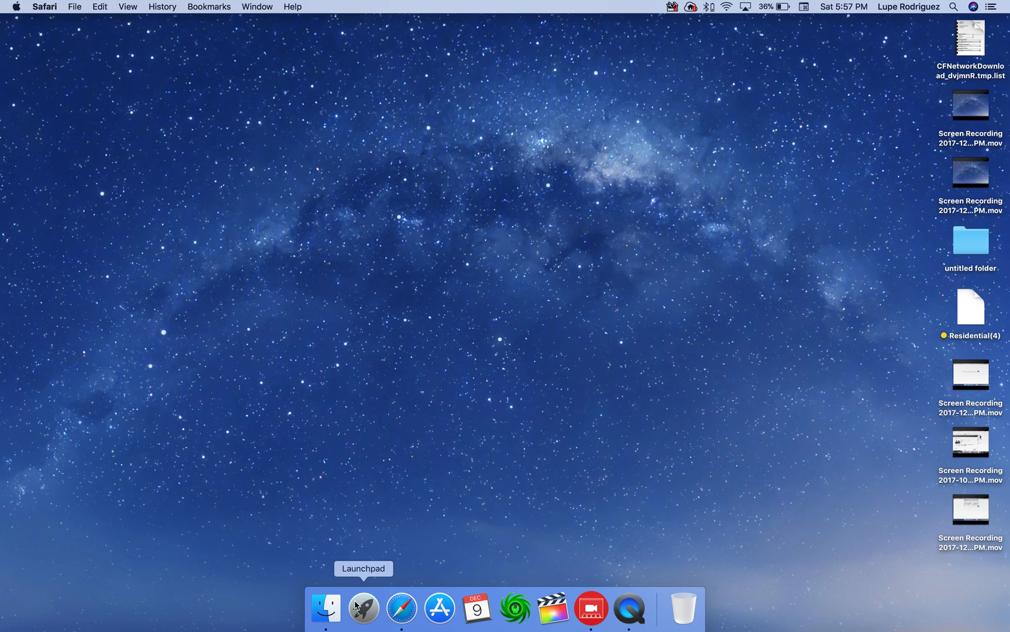
{"action": "mouse_move", "coordinate": [325, 607]}
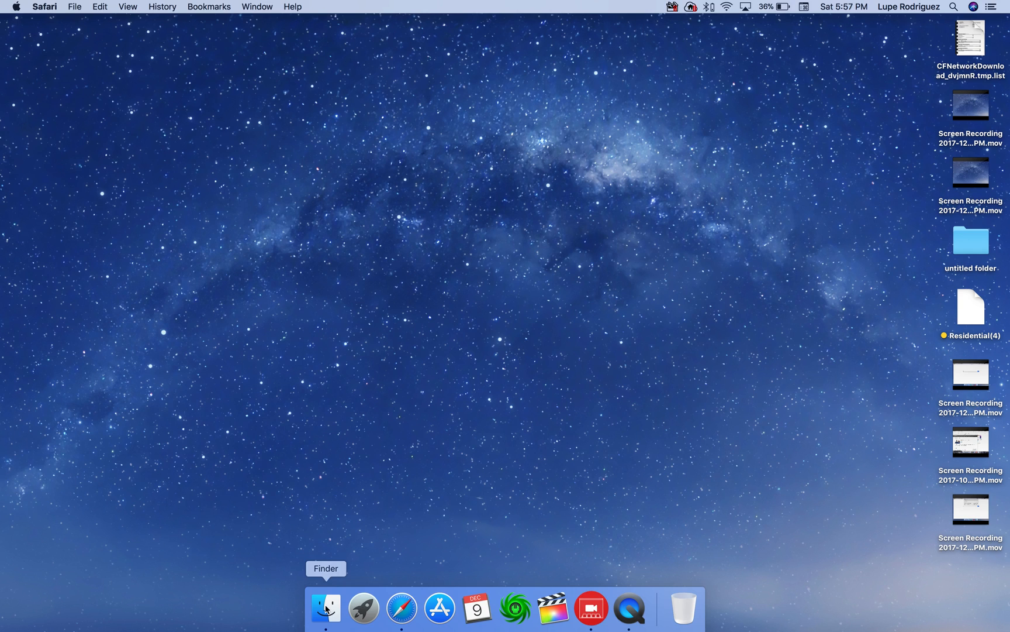
- Search This Mac in Finder for 'advanced mac cleaner', which returns no matches
{"action": "left_click", "coordinate": [325, 607]}
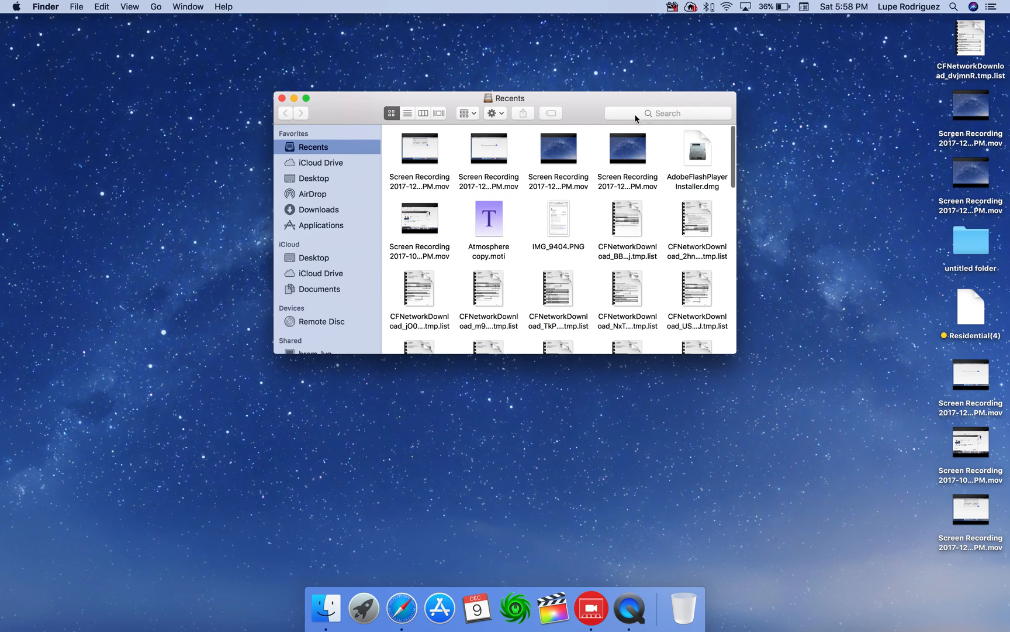
{"action": "type", "text": "ma"}
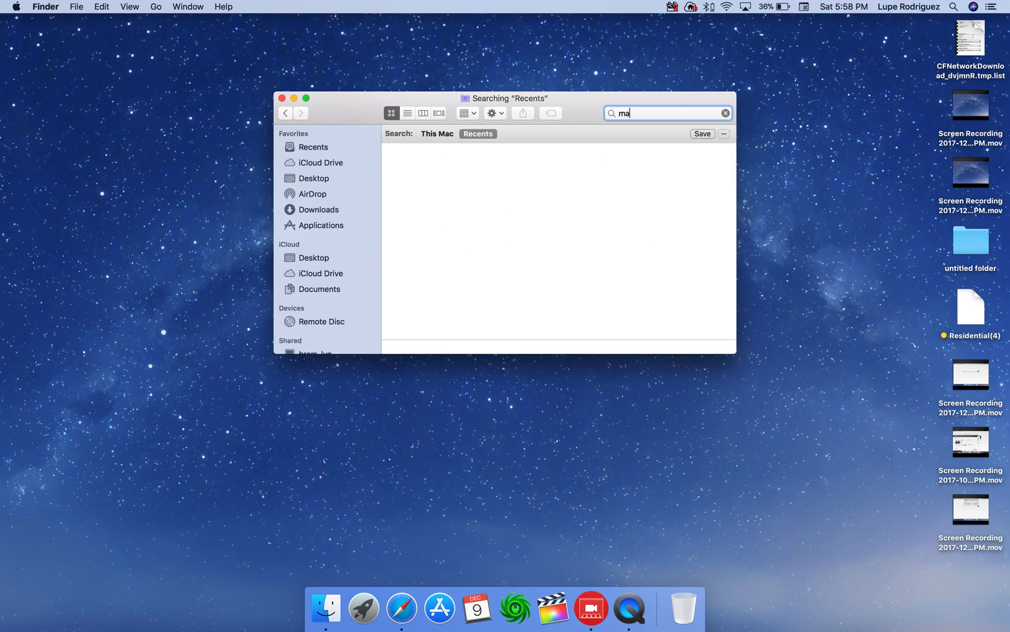
{"action": "type", "text": "c clener"}
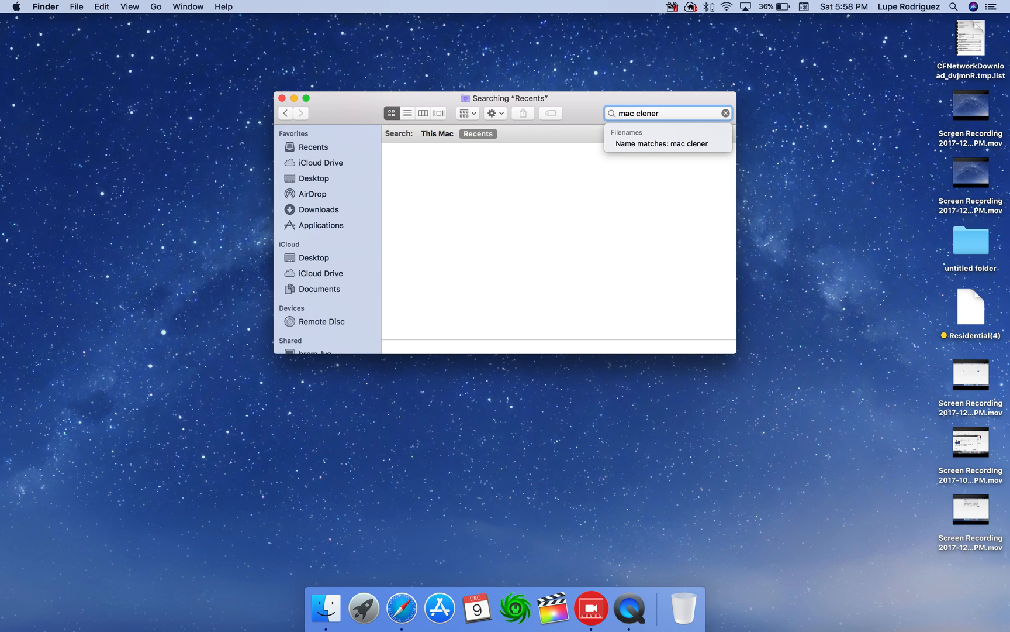
{"action": "left_click", "coordinate": [437, 134]}
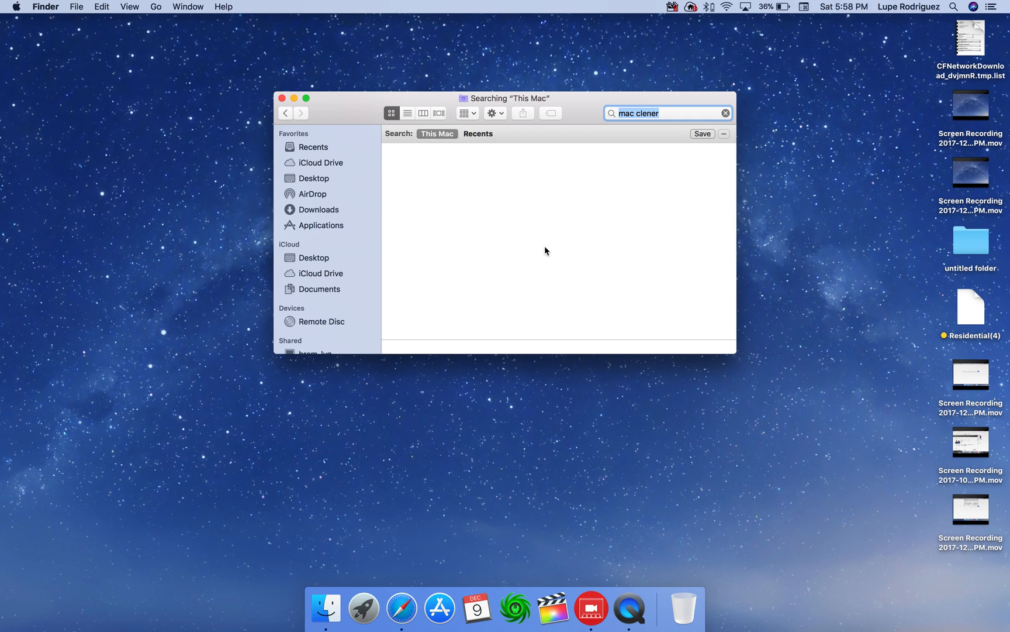
{"action": "mouse_move", "coordinate": [363, 607]}
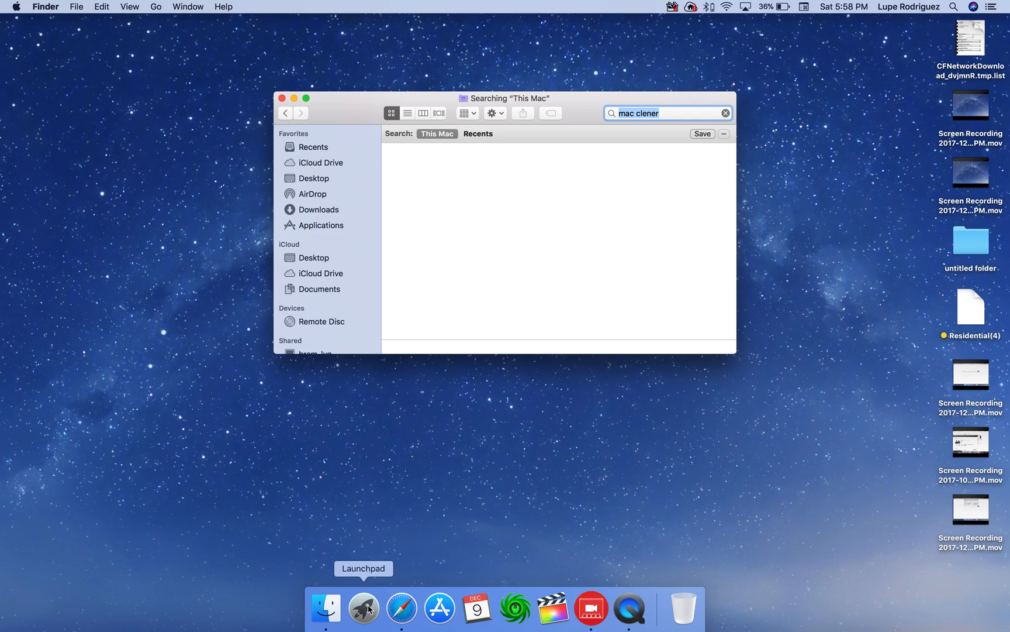
{"action": "mouse_move", "coordinate": [448, 356]}
{"action": "type", "text": "advanced"}
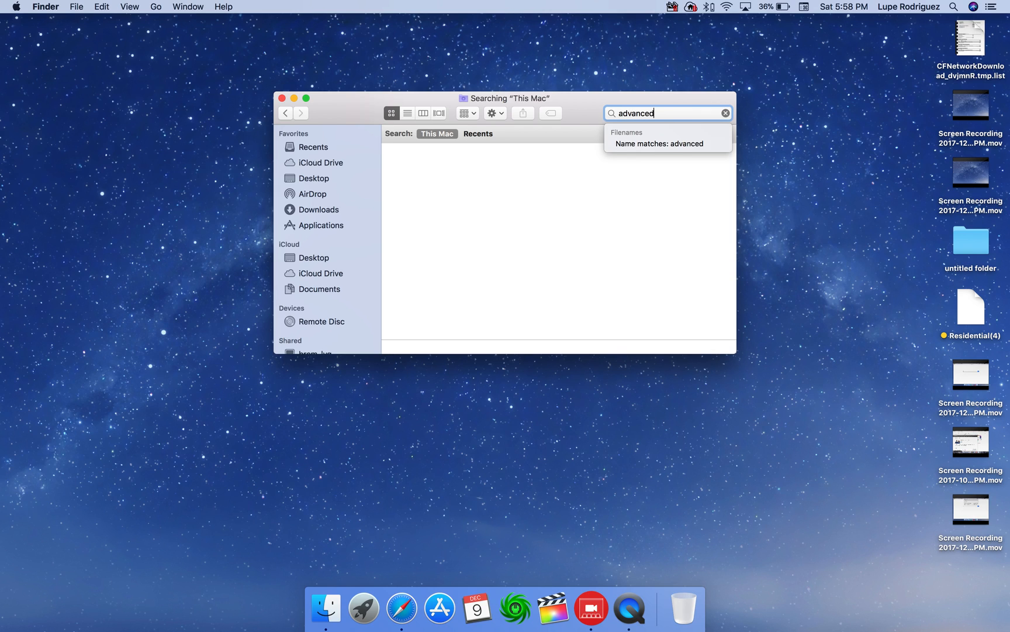
{"action": "type", "text": "mac clea"}
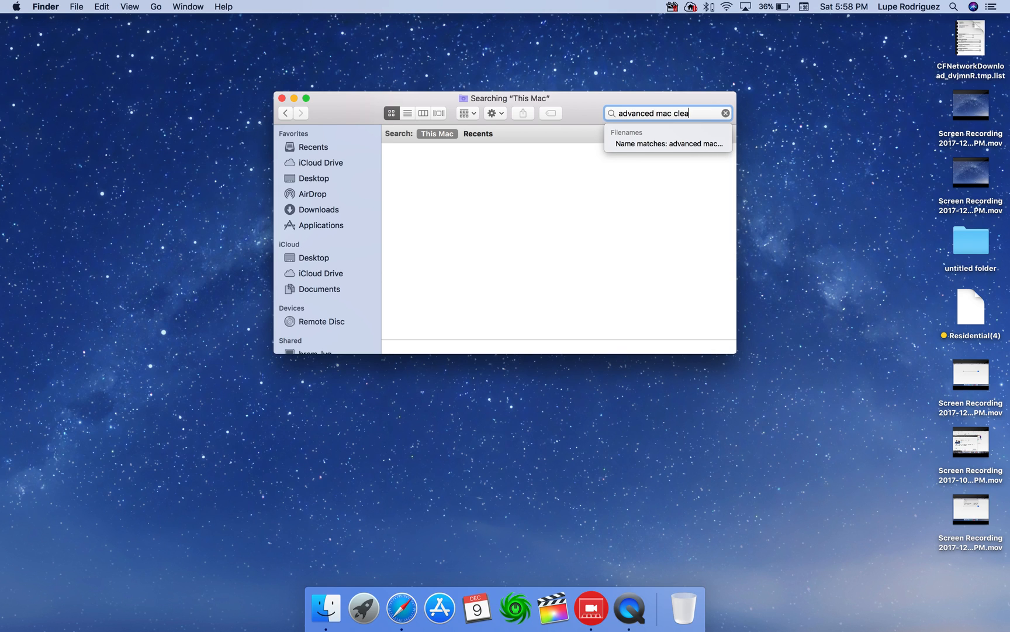
{"action": "key", "text": "Return"}
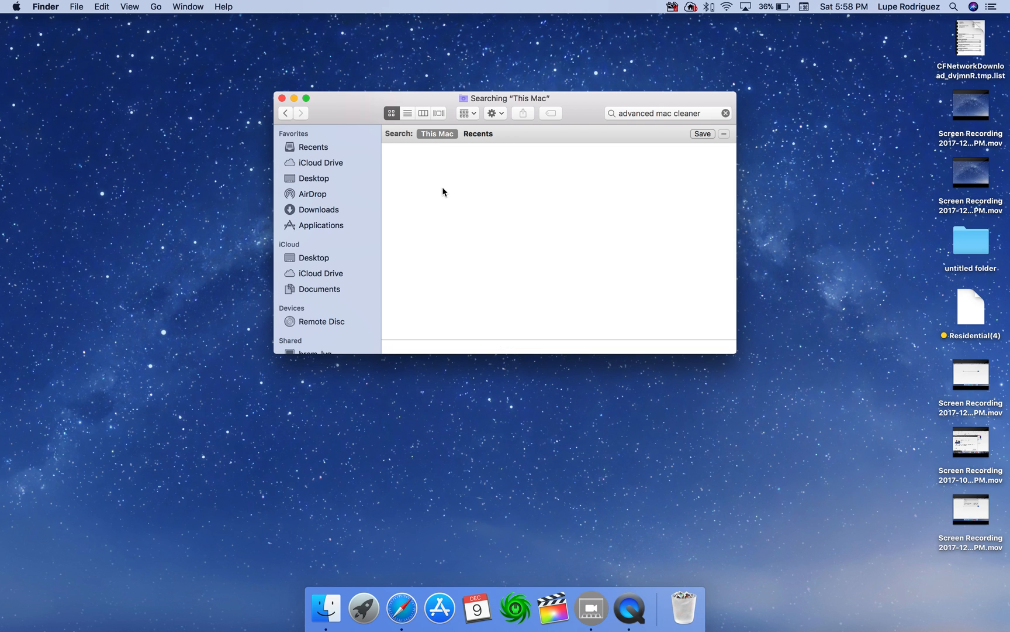
{"action": "mouse_move", "coordinate": [363, 607]}
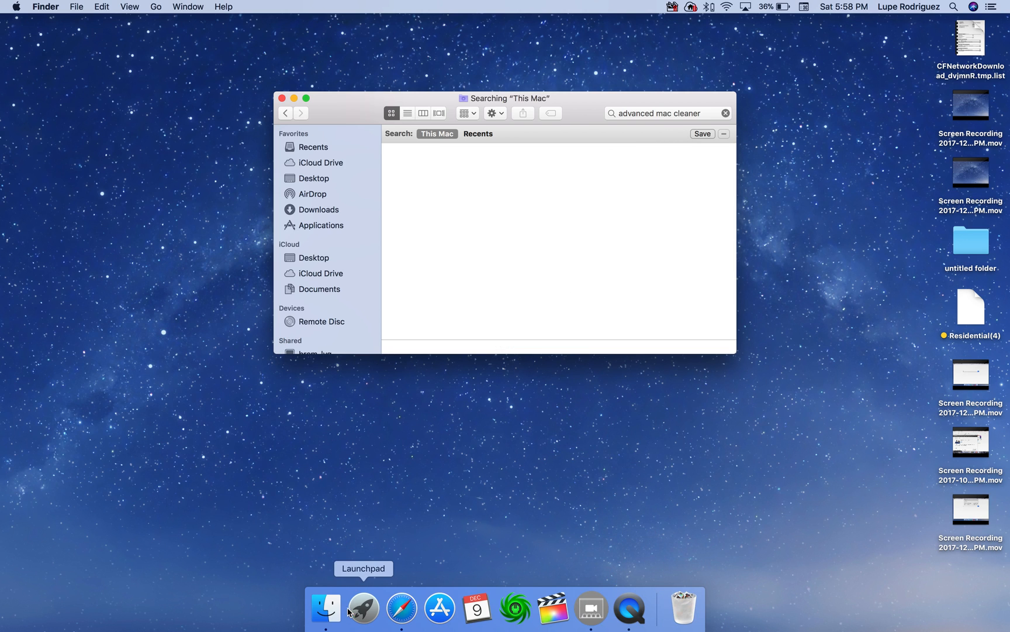
- Bring up Launchpad to check whether Booking is still among the installed apps
{"action": "left_click", "coordinate": [363, 607]}
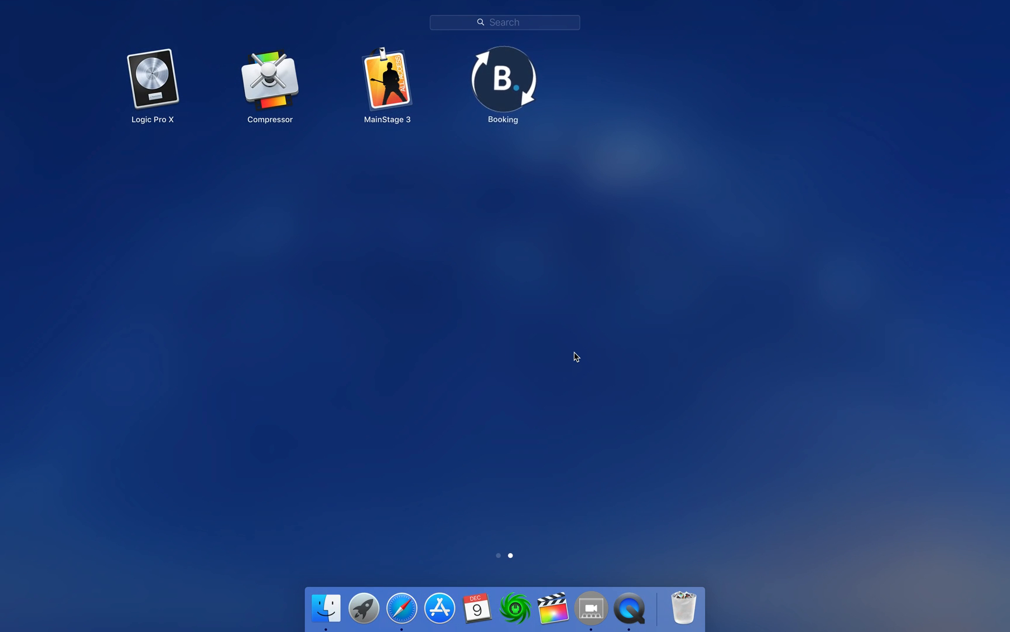
{"action": "mouse_move", "coordinate": [496, 85]}
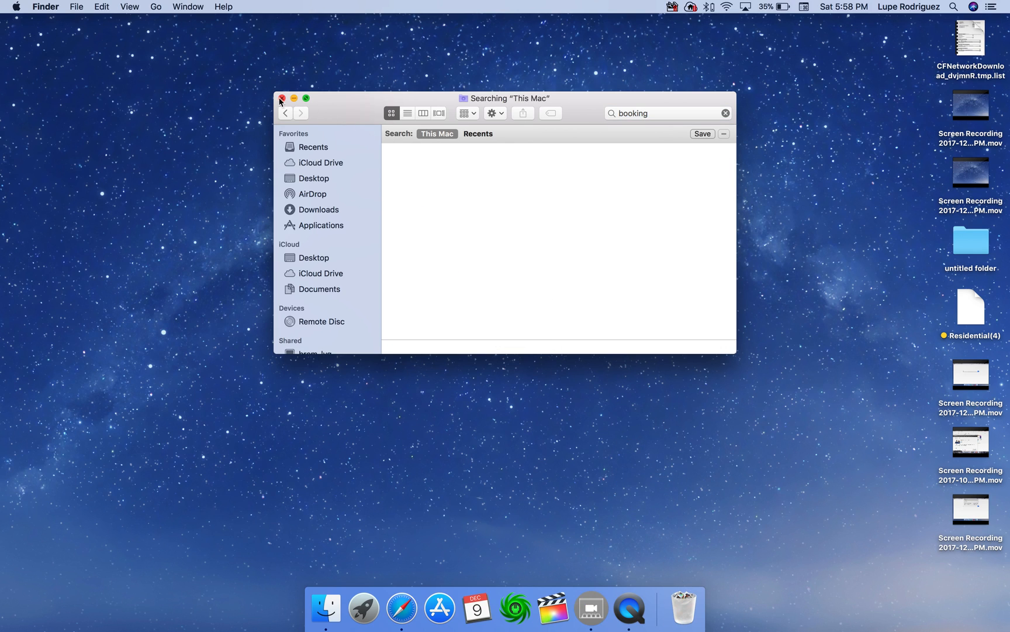
- Close the search window, verify Booking is gone from Launchpad, and return to the desktop
{"action": "left_click", "coordinate": [282, 98]}
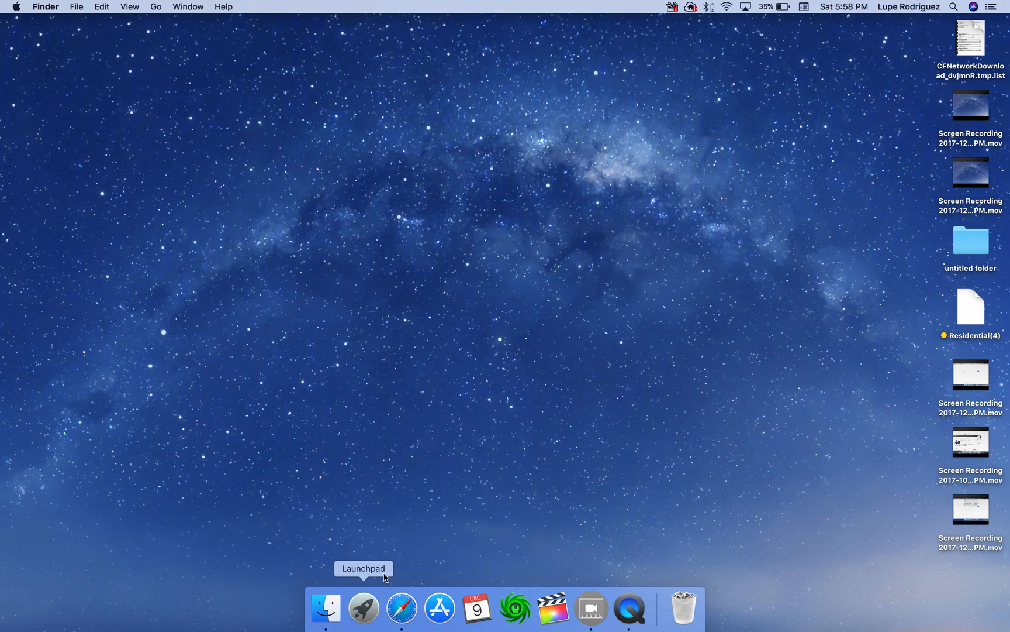
{"action": "left_click", "coordinate": [363, 607]}
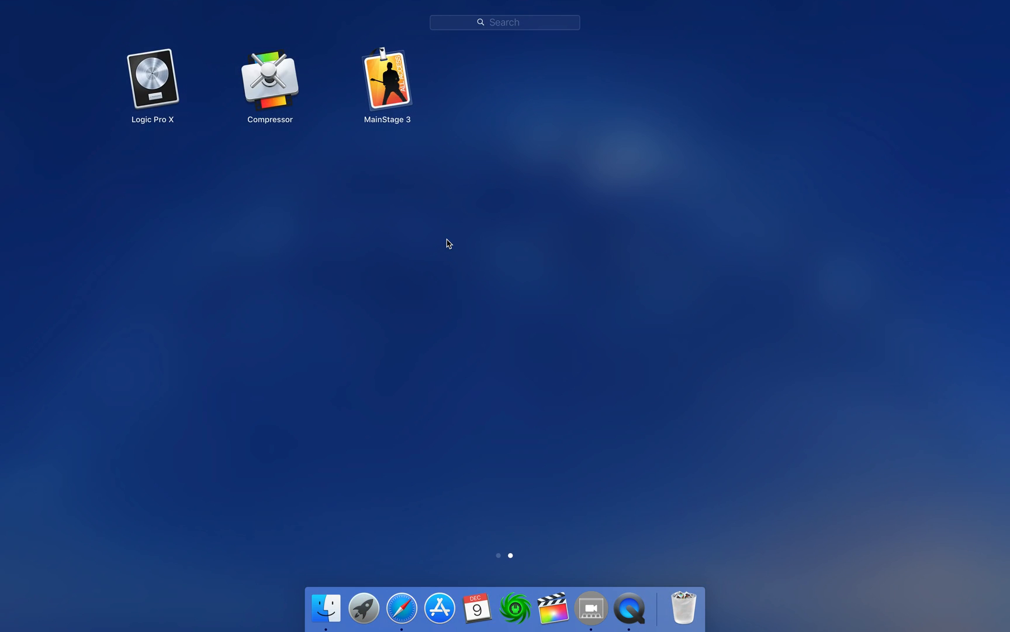
{"action": "mouse_move", "coordinate": [441, 242]}
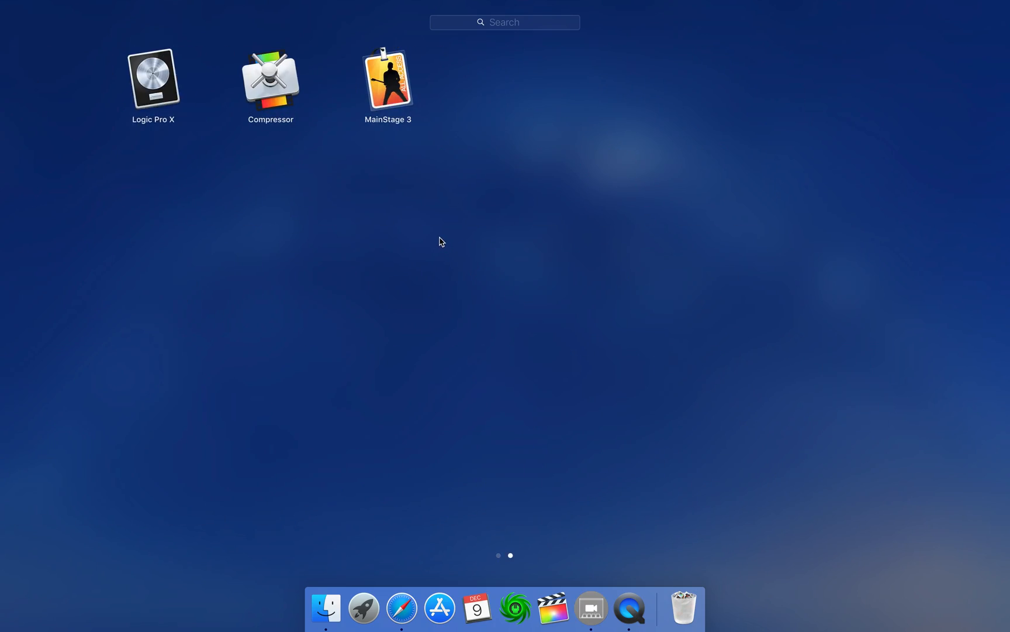
{"action": "left_click", "coordinate": [497, 554]}
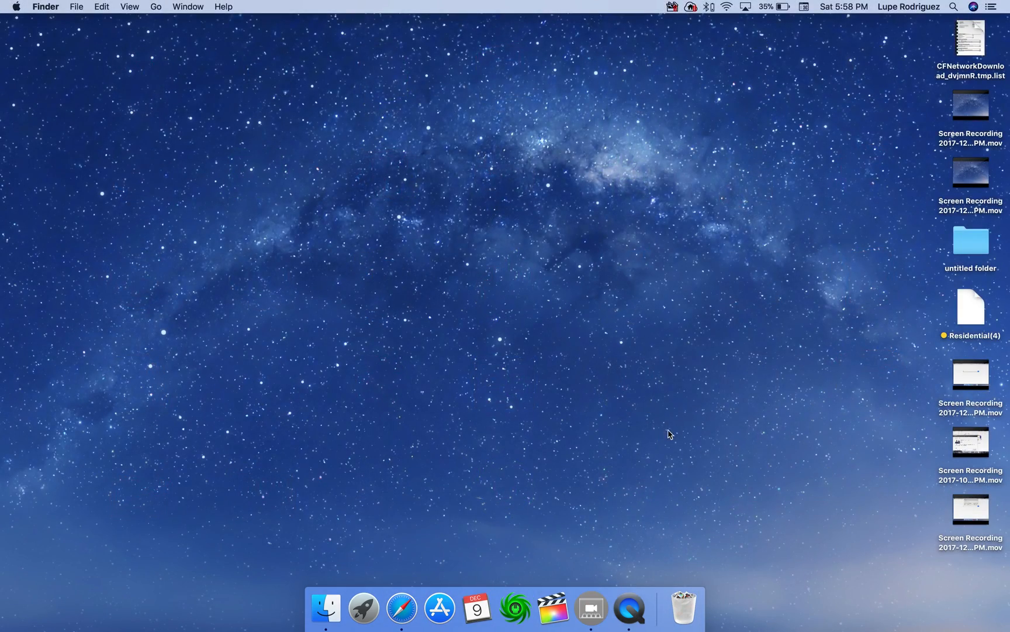
- Empty the Trash from its Dock icon menu
{"action": "right_click", "coordinate": [684, 607]}
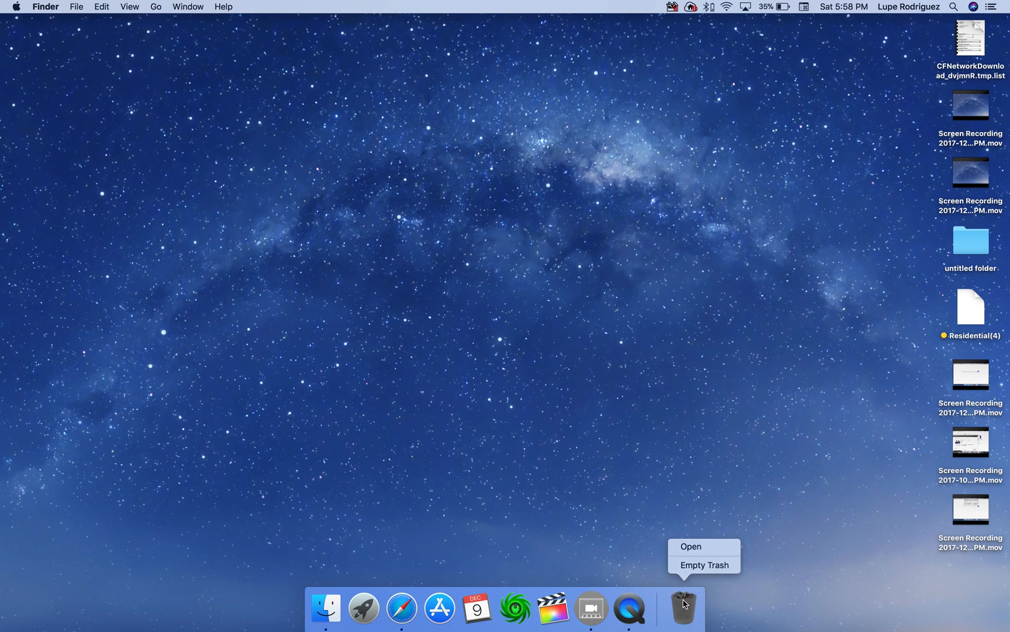
{"action": "left_click", "coordinate": [561, 352]}
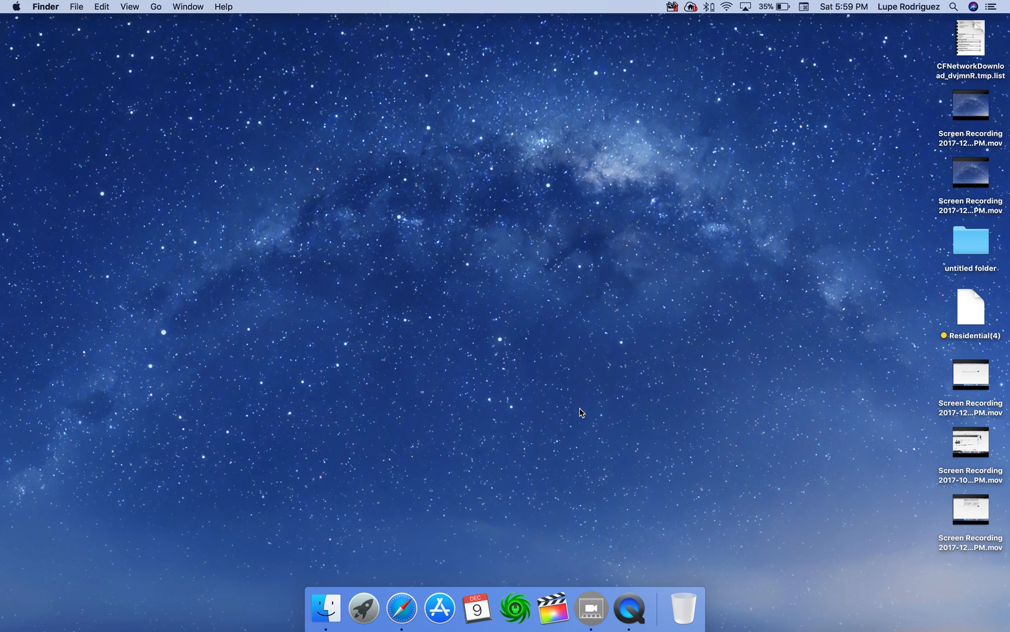
{"action": "mouse_move", "coordinate": [514, 429]}
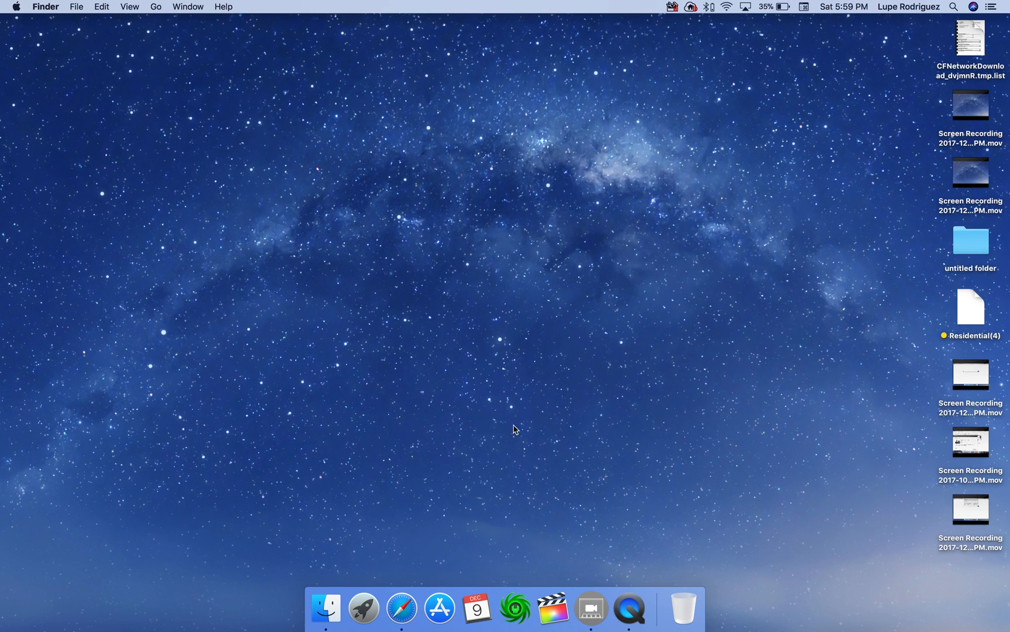
{"action": "mouse_move", "coordinate": [517, 339]}
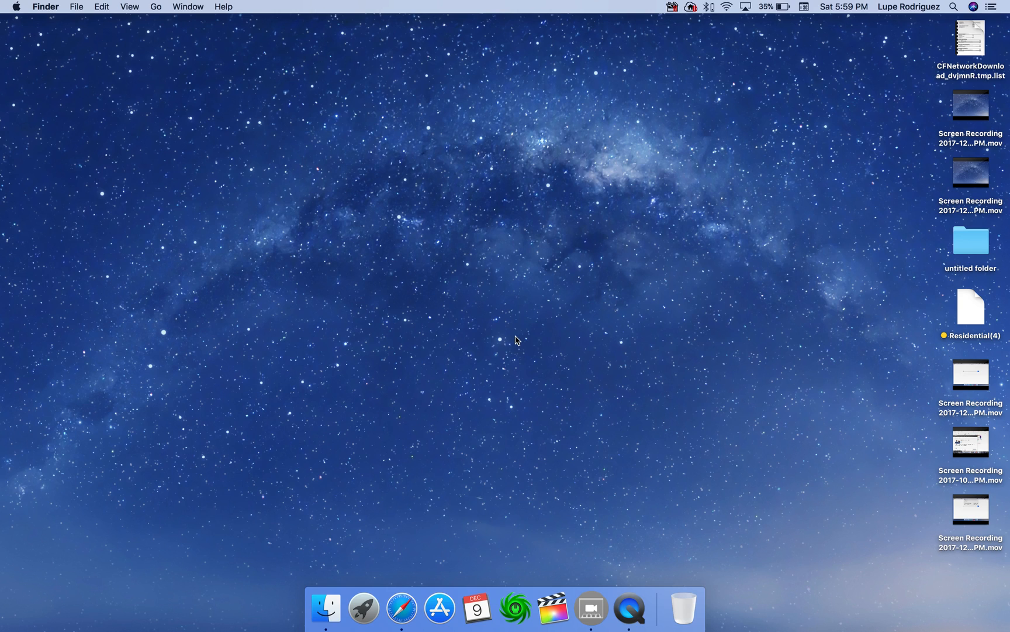
{"action": "mouse_move", "coordinate": [520, 332]}
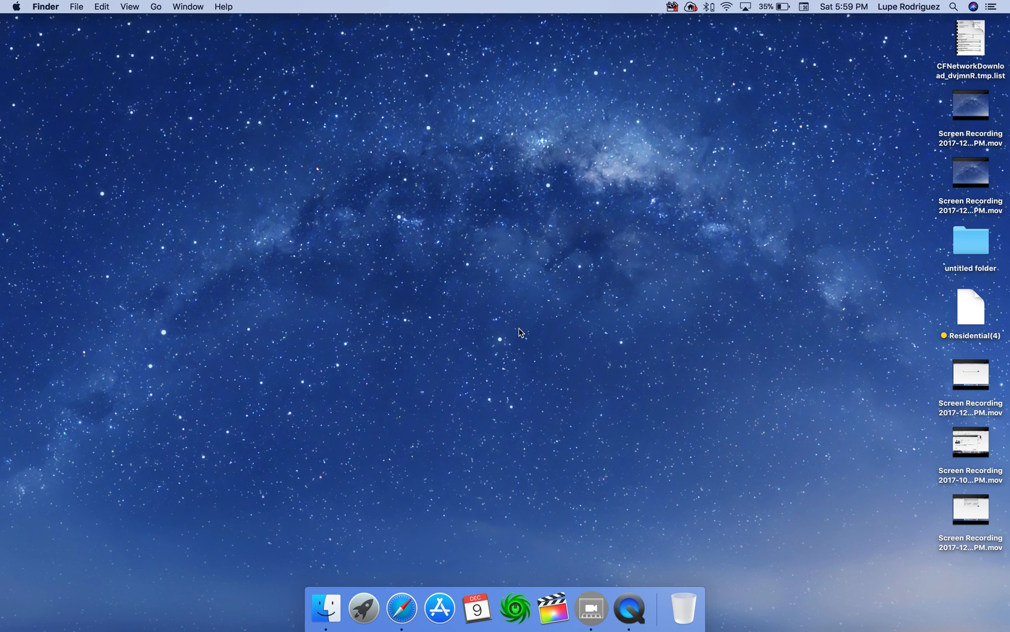
{"action": "mouse_move", "coordinate": [520, 323]}
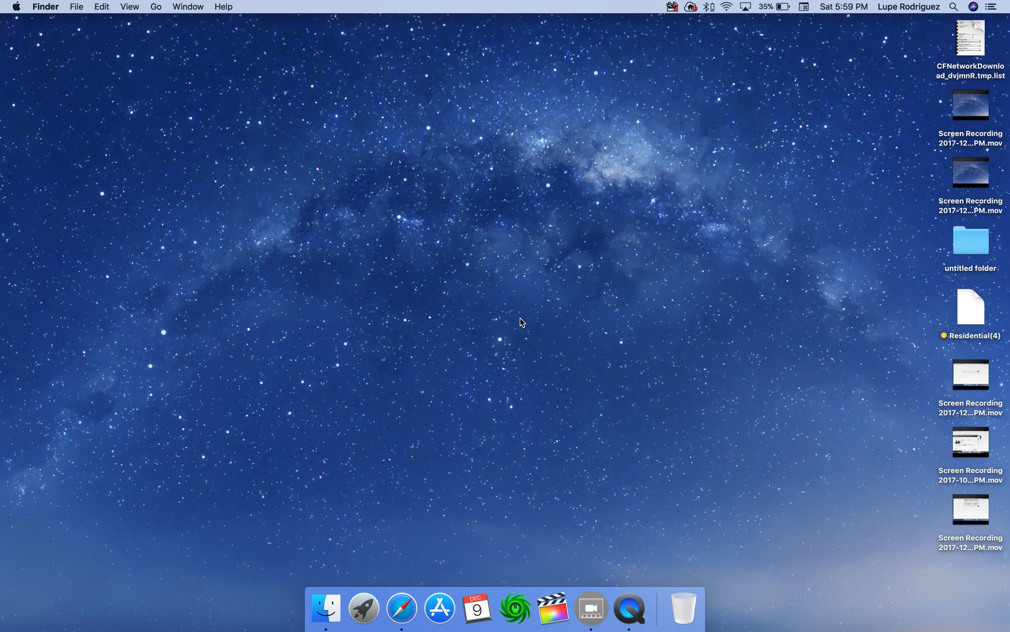